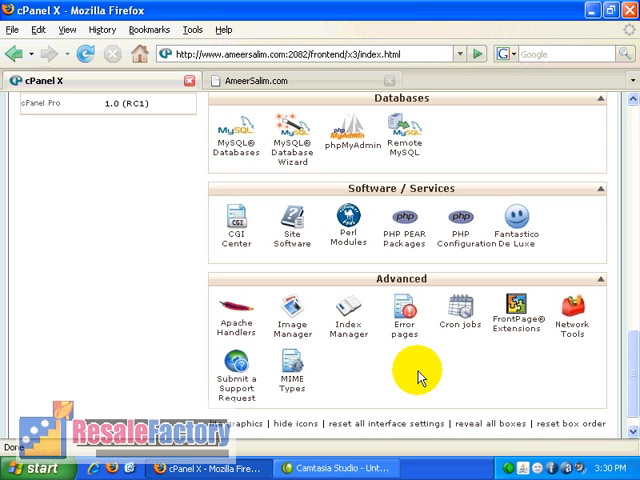
Open Error Pages from cPanel's Advanced section
left_click(403, 312)
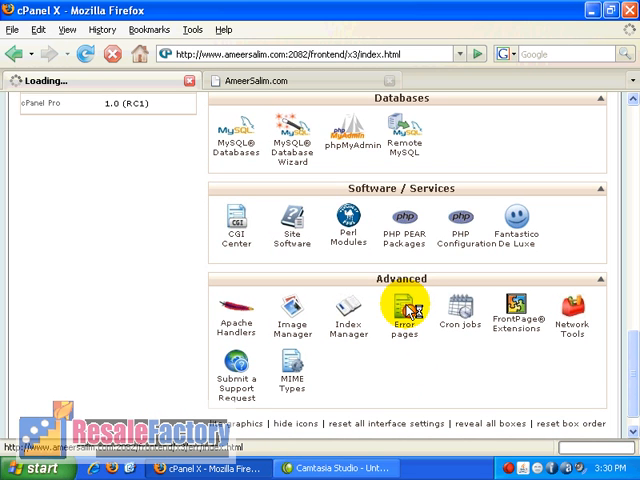
left_click(404, 307)
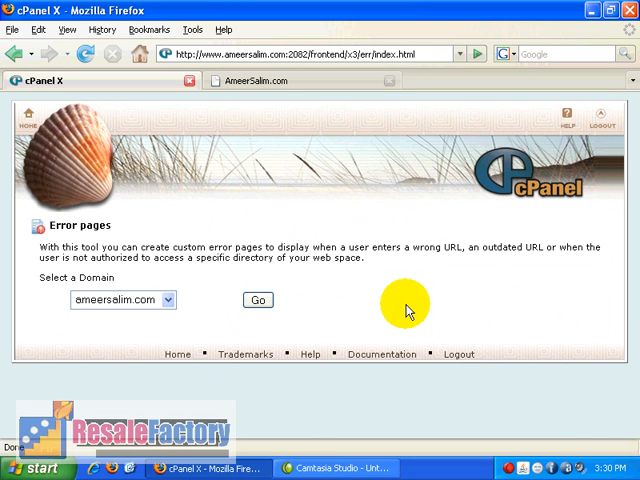
Load the error page list for ameersalim.com with Go
left_click(258, 300)
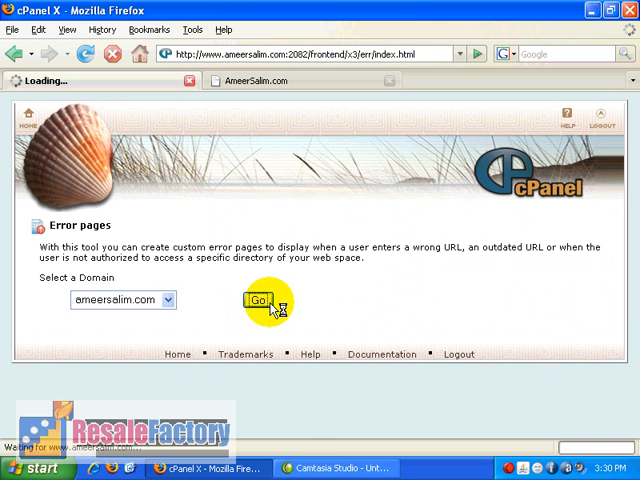
left_click(256, 301)
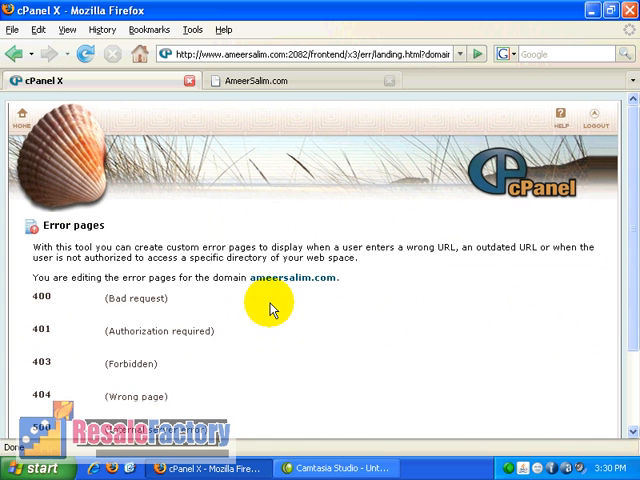
scroll("down", 3)
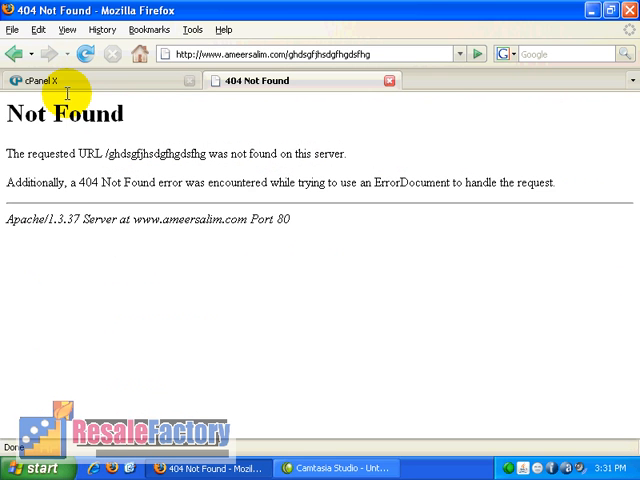
left_click(45, 80)
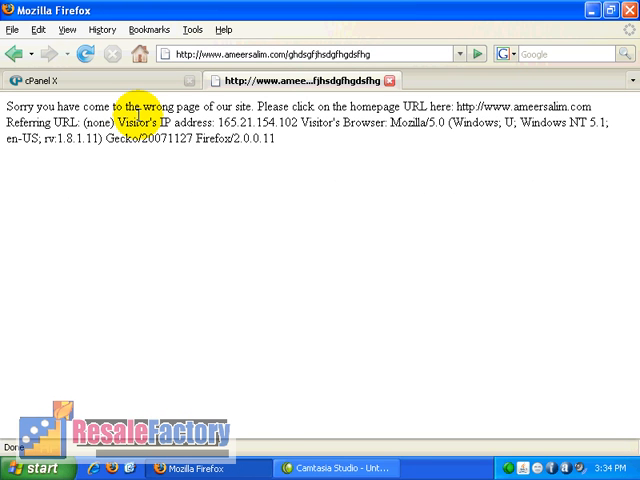
Reload the missing URL to confirm the apology with visitor details, then return to the 404 editor
left_click(50, 80)
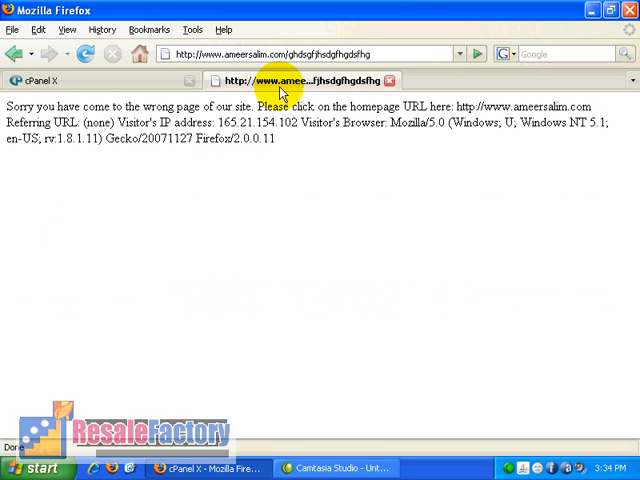
left_click(50, 81)
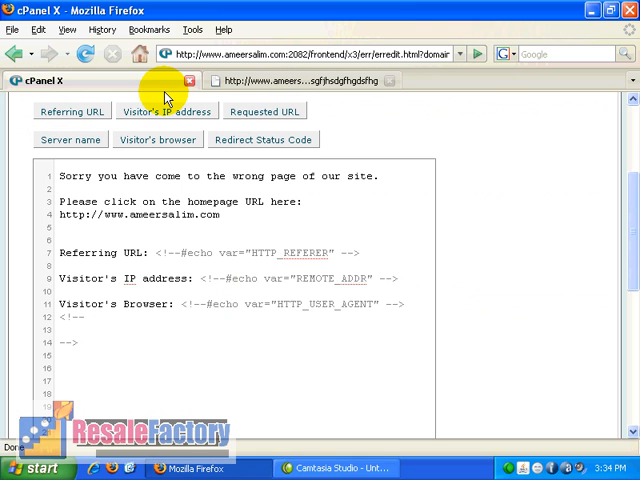